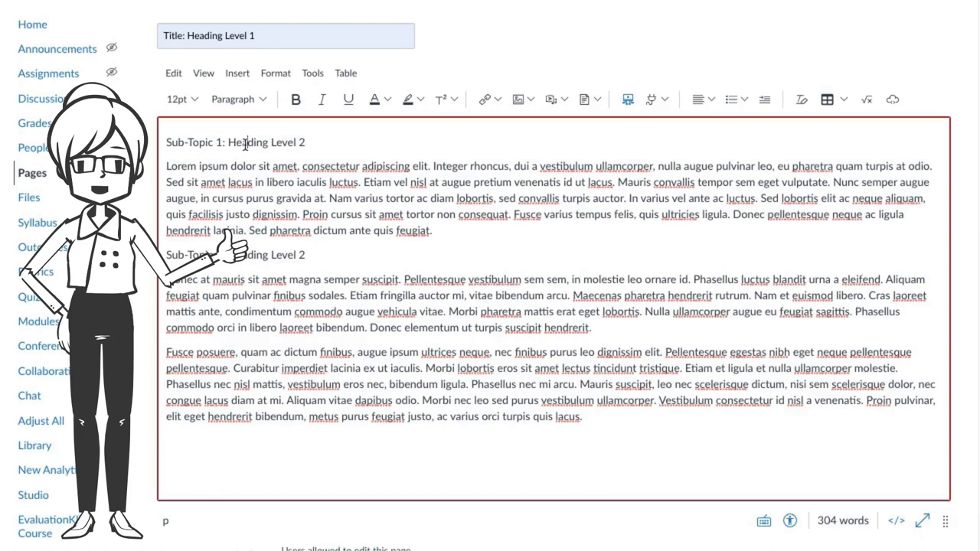
Format the 'Sub-Topic 1: Heading Level 2' line as Heading 2
{"action": "left_click", "coordinate": [238, 99]}
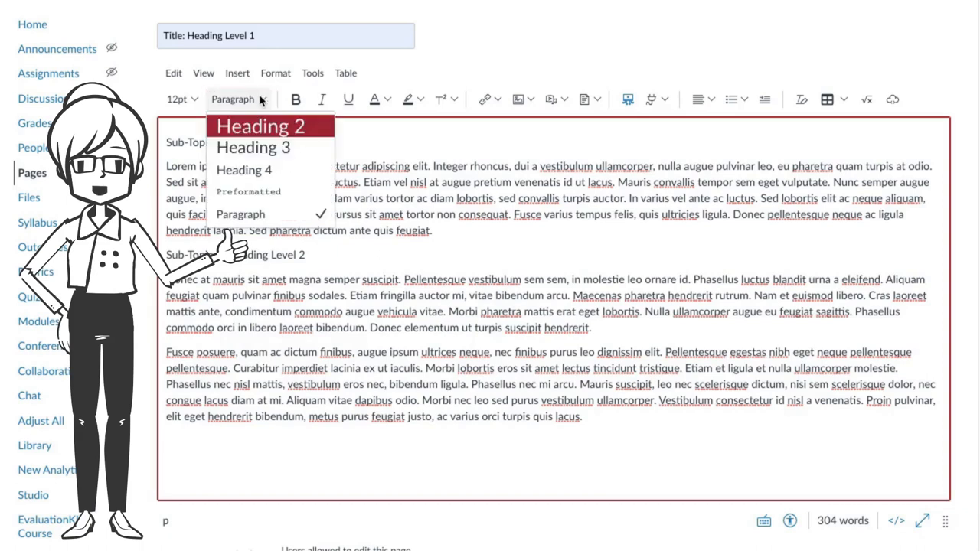
{"action": "left_click", "coordinate": [260, 126]}
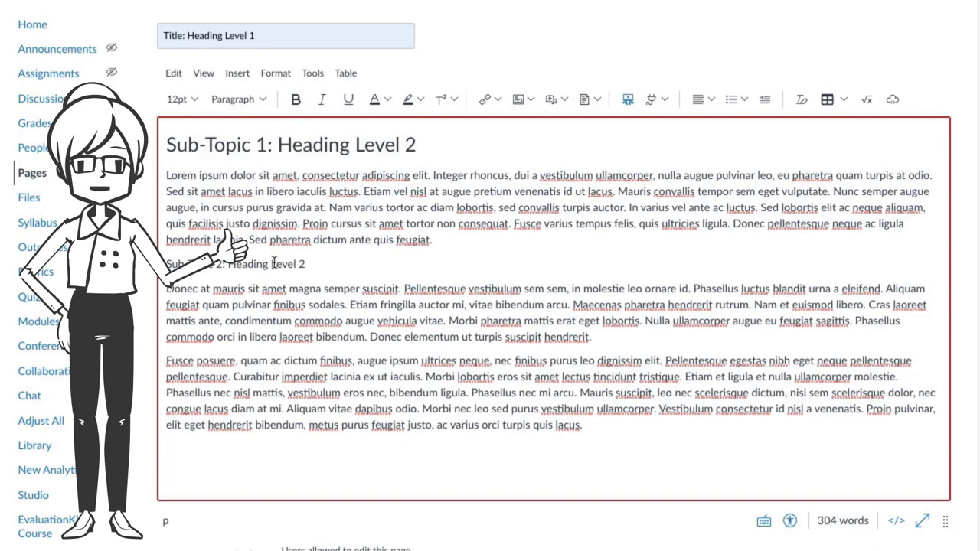
Format the 'Sub-Topic 2: Heading Level 2' line as Heading 2
{"action": "left_click", "coordinate": [234, 99]}
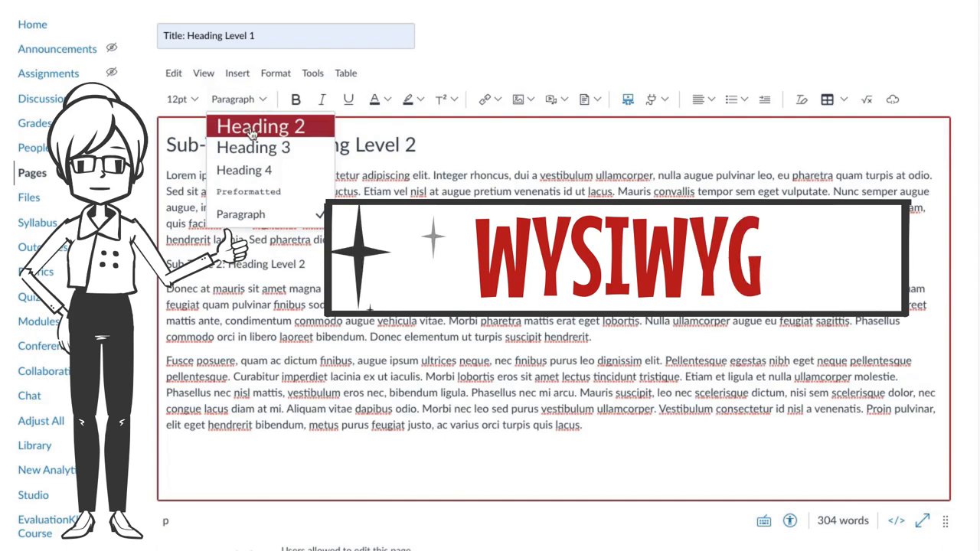
{"action": "left_click", "coordinate": [261, 126]}
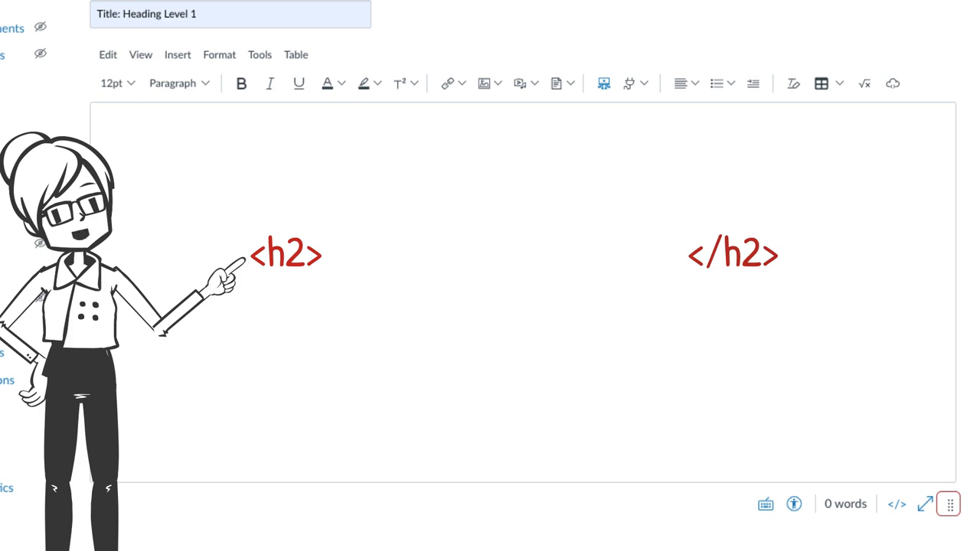
Type 'This is heading level 2' as a Heading 2 line in the empty editor
{"action": "type", "text": "This is heading level 2"}
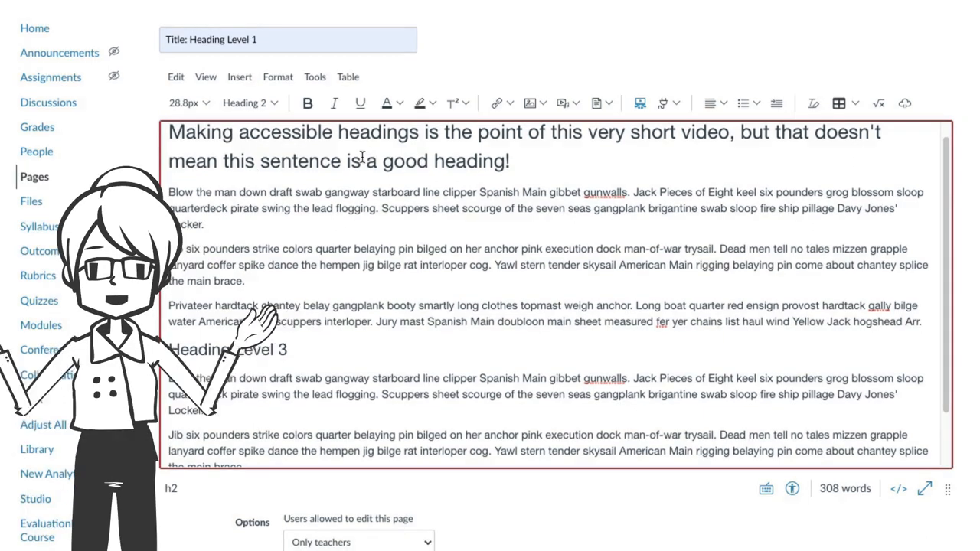
Make the long opening sentence a 24pt, bold, centered Paragraph instead of a heading
{"action": "left_click", "coordinate": [249, 103]}
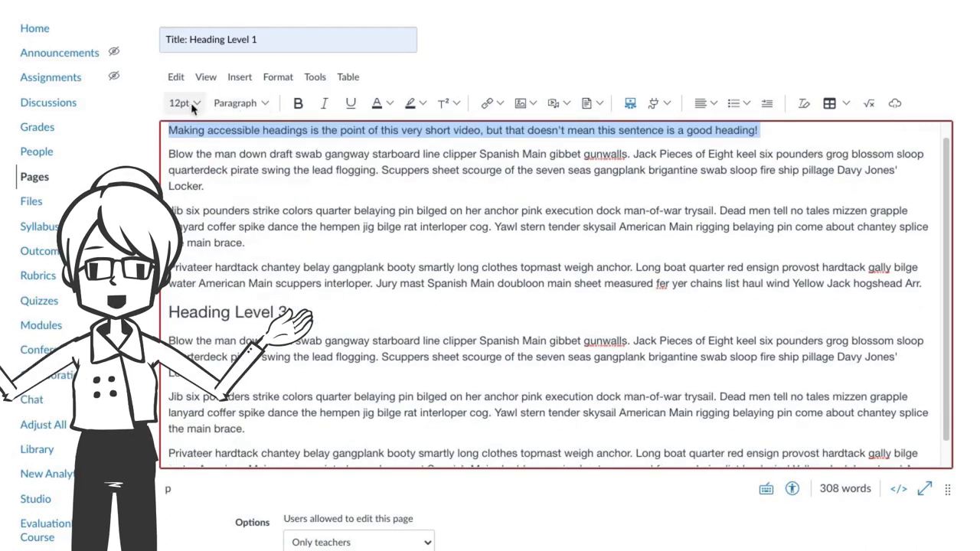
{"action": "left_click", "coordinate": [182, 102]}
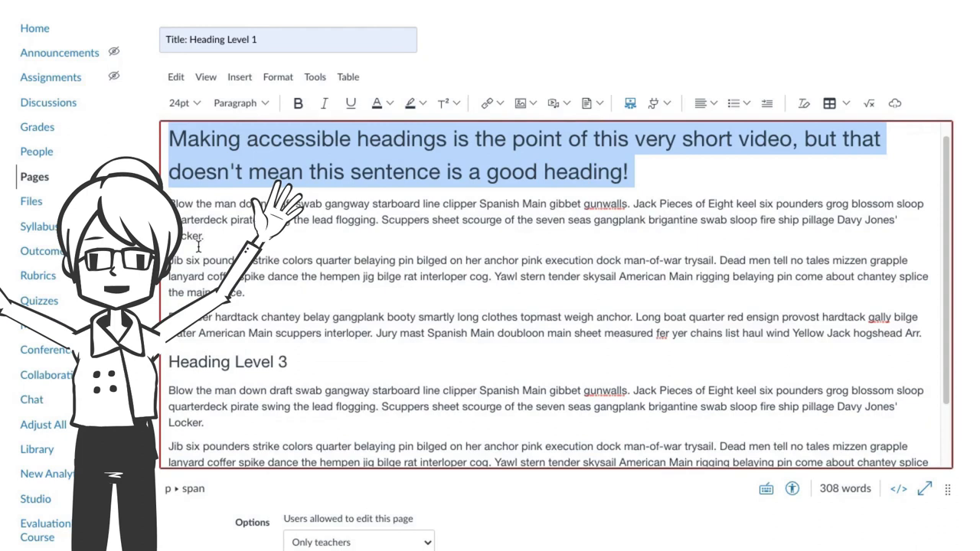
{"action": "left_click", "coordinate": [297, 102]}
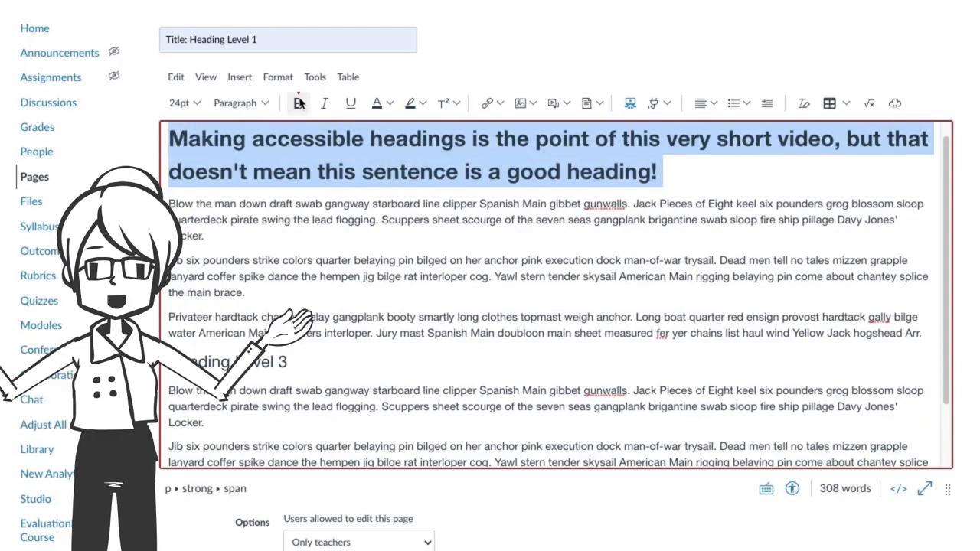
{"action": "left_click", "coordinate": [704, 103]}
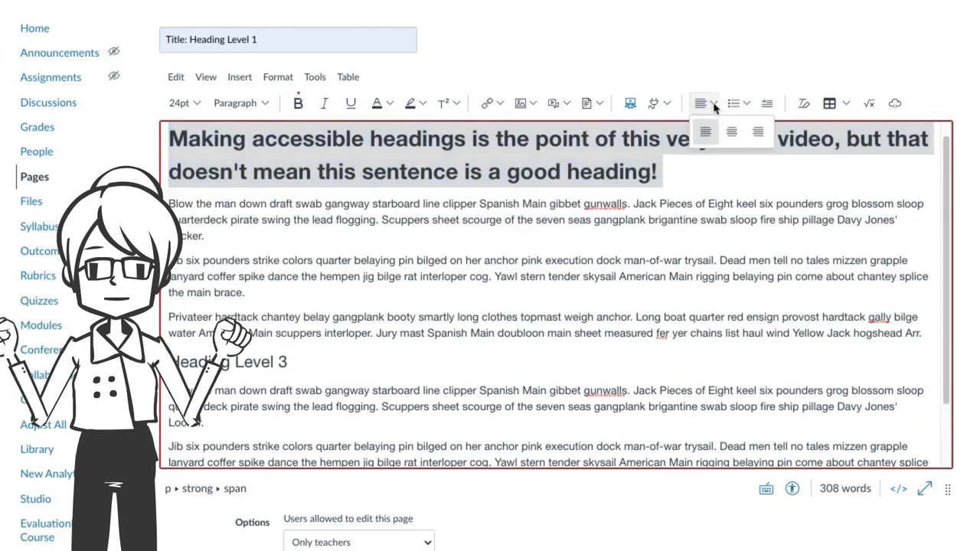
{"action": "left_click", "coordinate": [731, 130]}
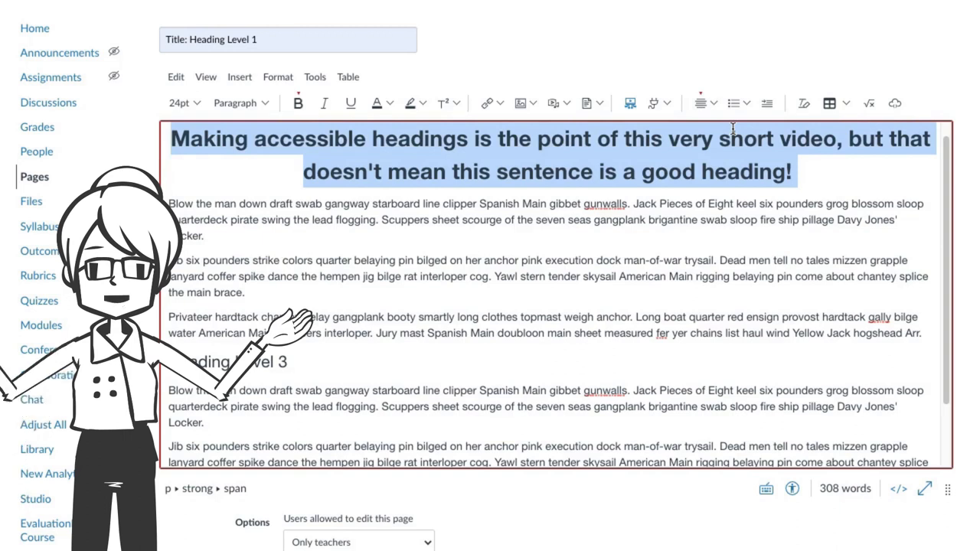